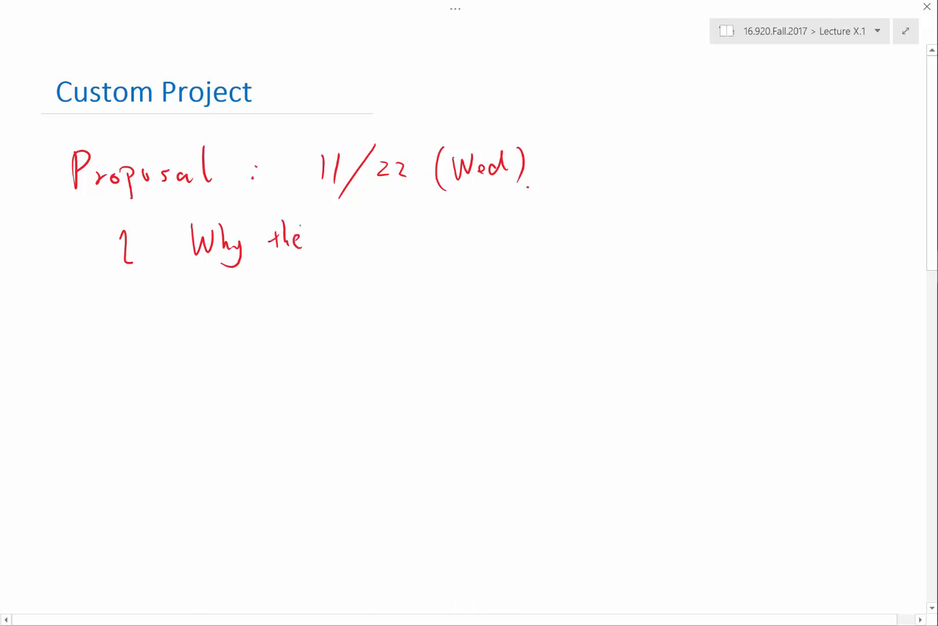
mouse_move(357, 239)
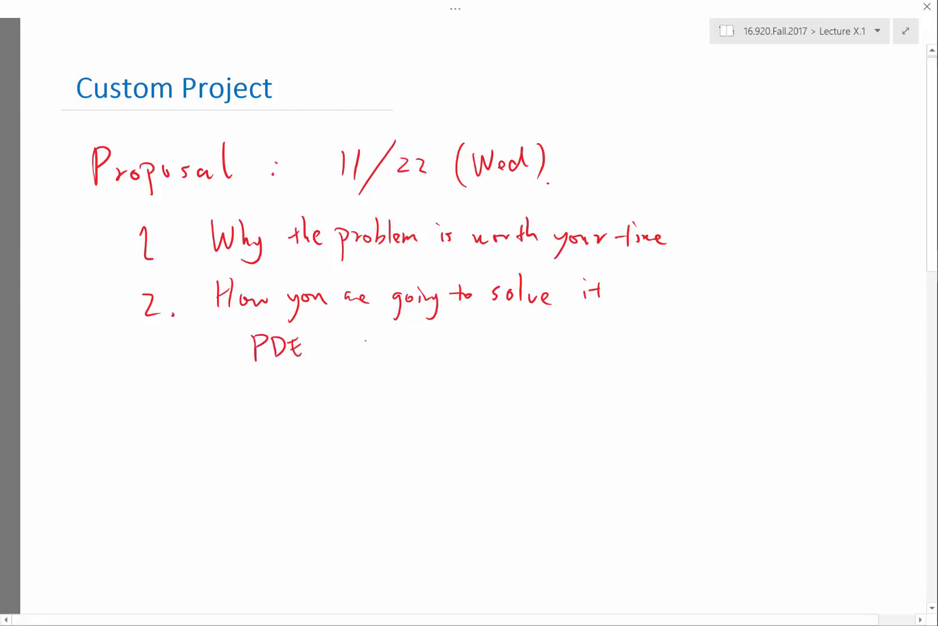
type("Domai")
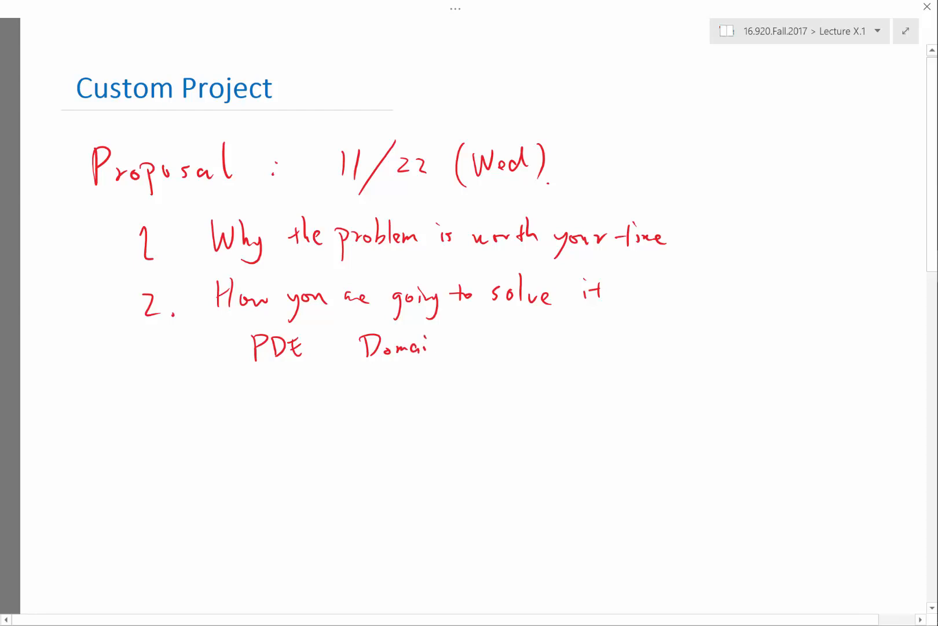